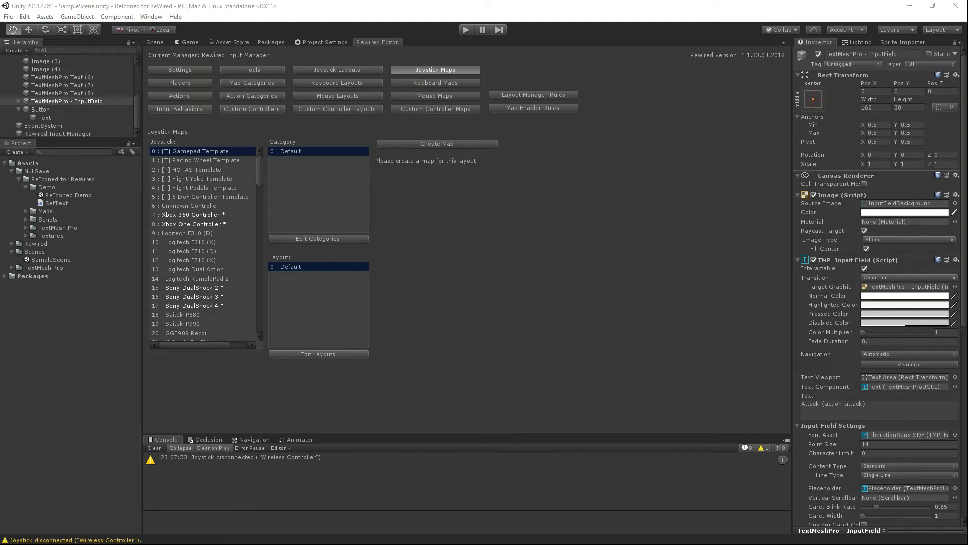
{"action": "mouse_move", "coordinate": [434, 82]}
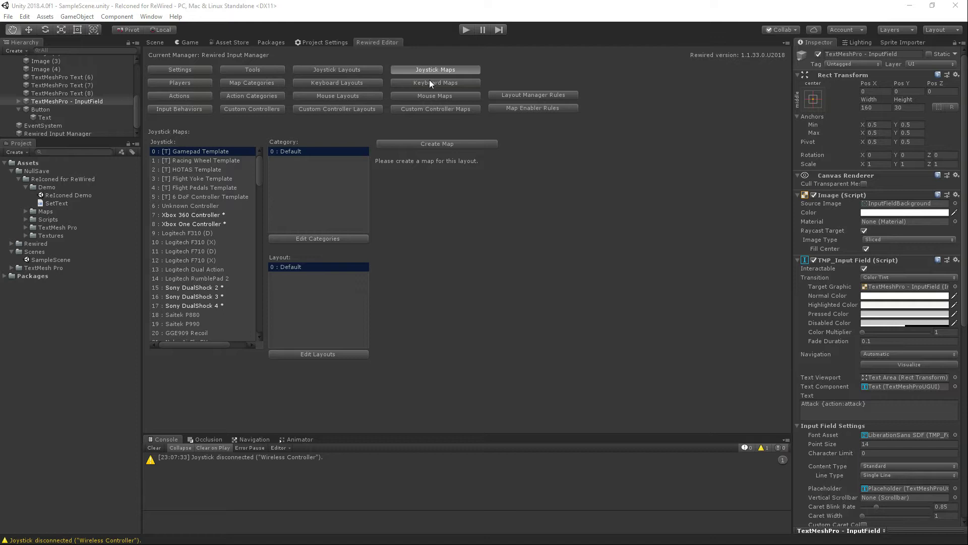
{"action": "mouse_move", "coordinate": [150, 50]}
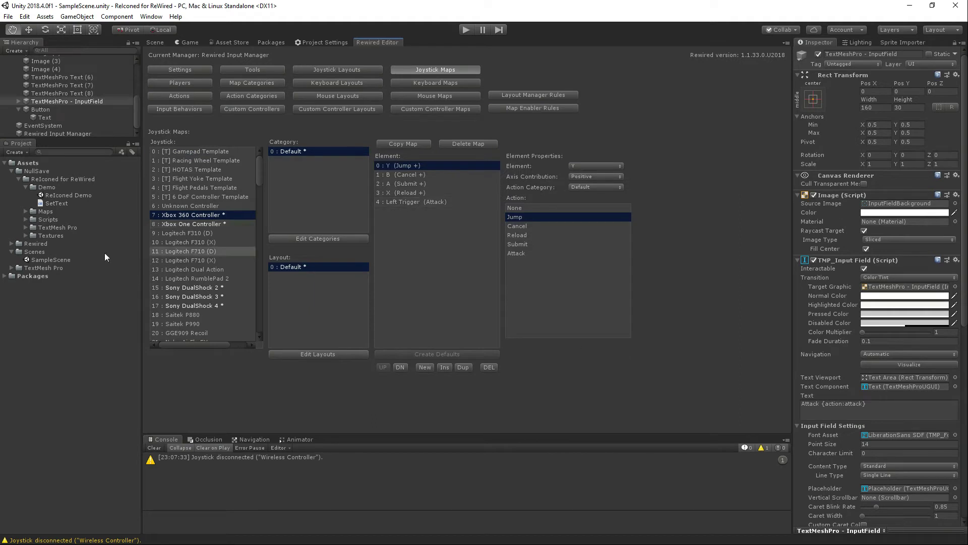
- View the Sony DualShock 4 joystick map binding Jump, Cancel, Submit, Reload and Attack
{"action": "left_click", "coordinate": [192, 296]}
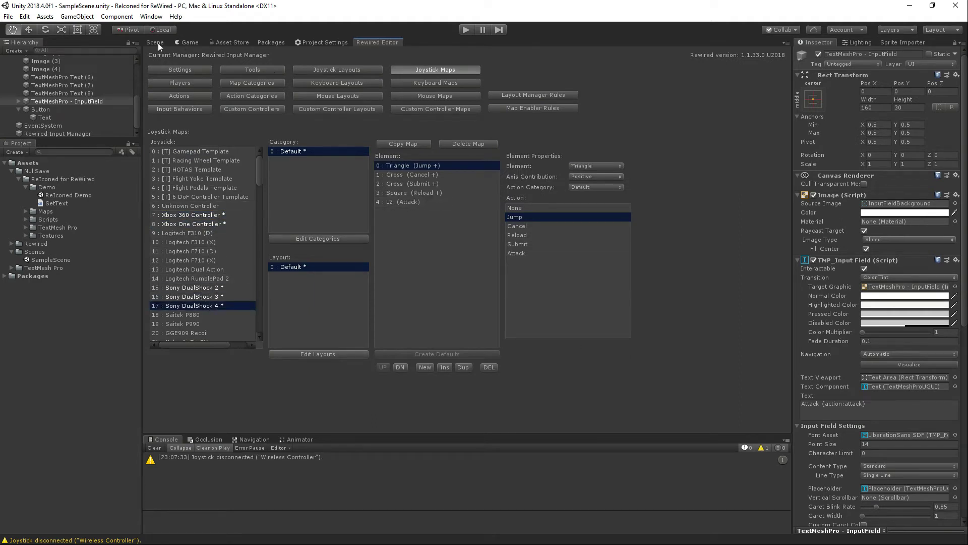
- Show the Game view's {action} text and select Rewired Input Manager to list its nine ReIconed maps
{"action": "left_click", "coordinate": [189, 41]}
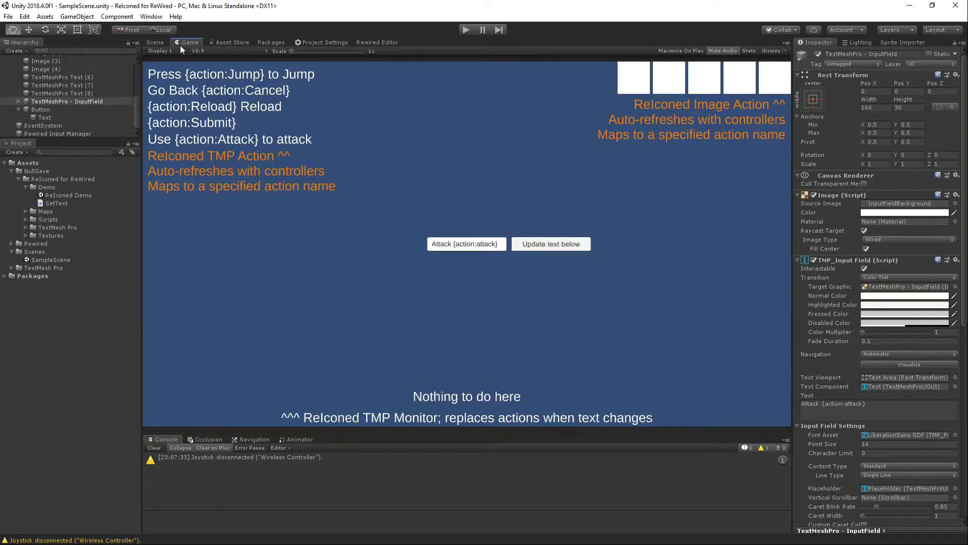
{"action": "mouse_move", "coordinate": [745, 84]}
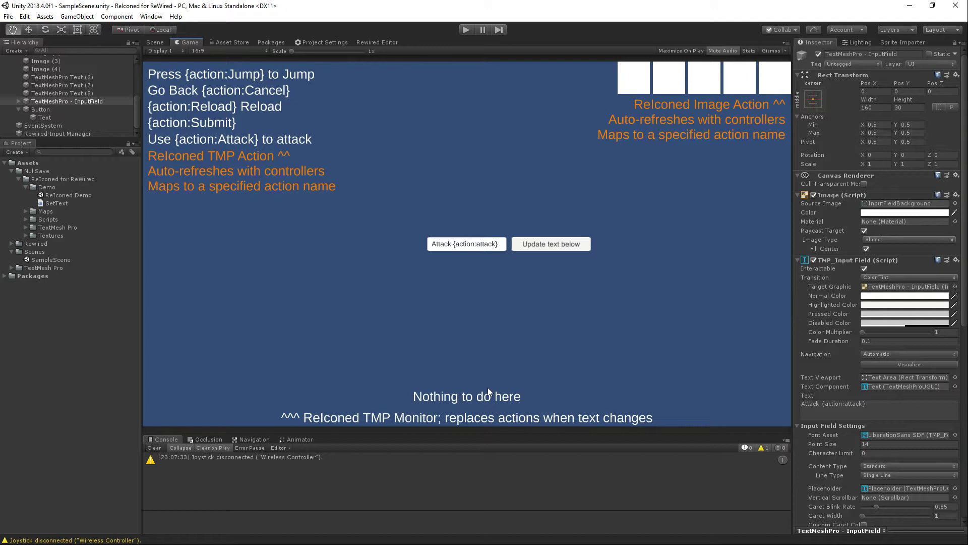
{"action": "left_click", "coordinate": [58, 134]}
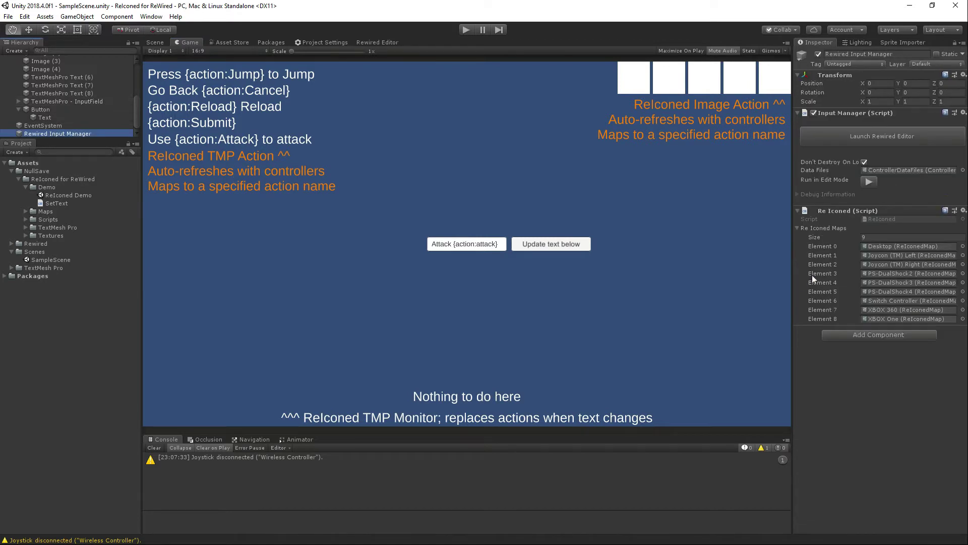
{"action": "mouse_move", "coordinate": [847, 286]}
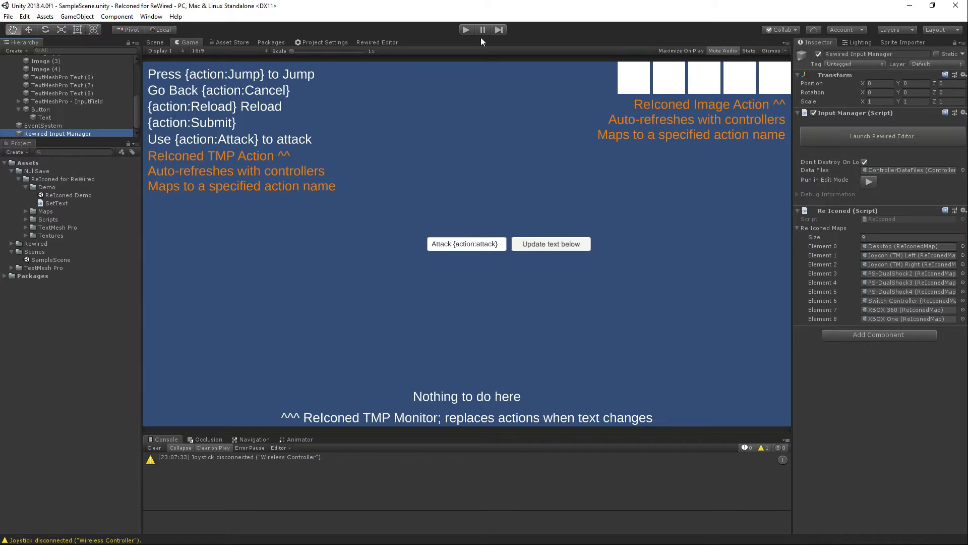
{"action": "mouse_move", "coordinate": [572, 162]}
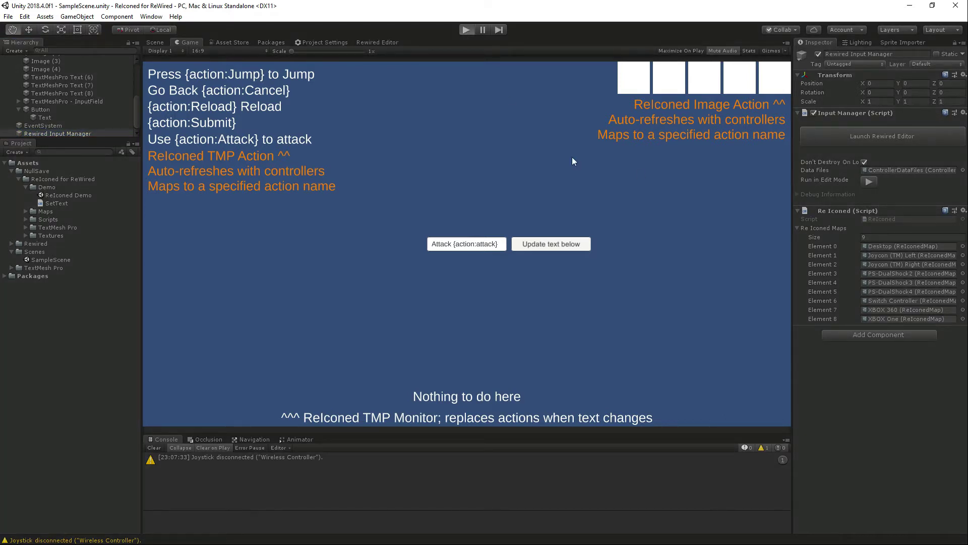
- Enter play mode so the tags and image row become PlayStation button icons
{"action": "left_click", "coordinate": [467, 29]}
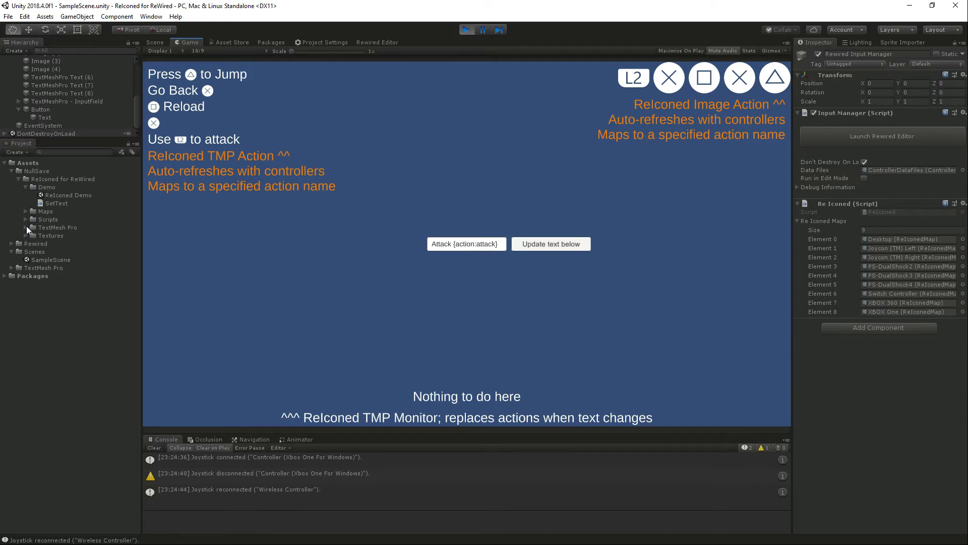
- Inspect the controllers texture and its sliced sprites, like XBOX DPad Down and Switch JS Left
{"action": "left_click", "coordinate": [11, 236]}
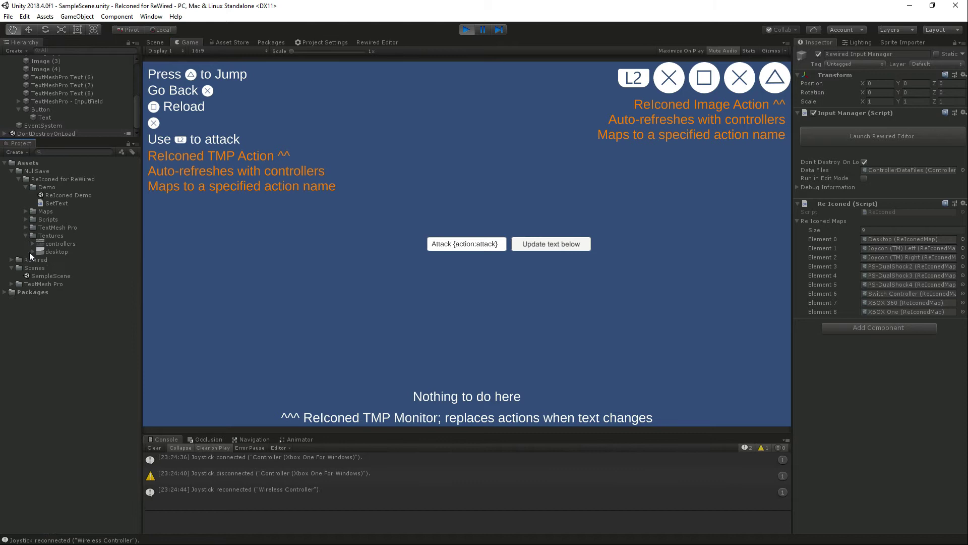
{"action": "left_click", "coordinate": [60, 243]}
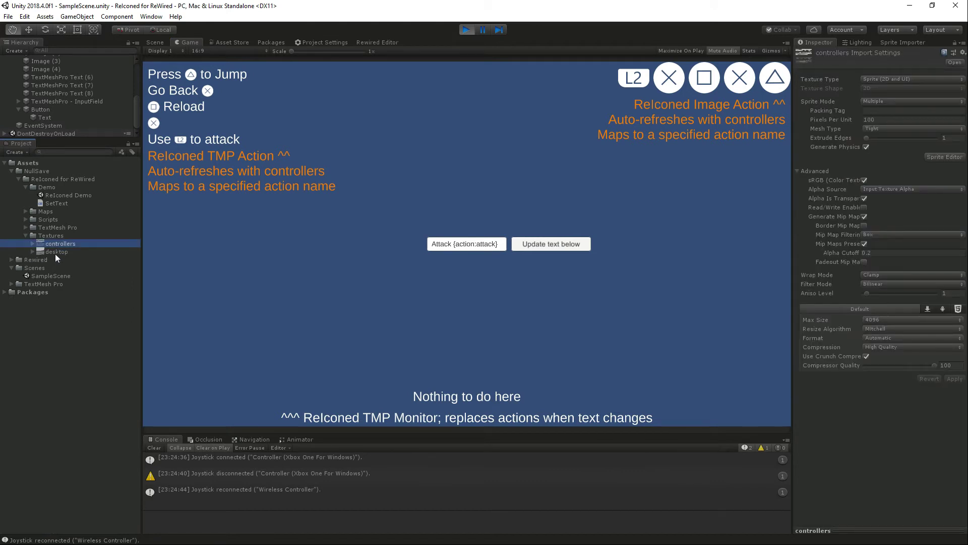
{"action": "mouse_move", "coordinate": [679, 302]}
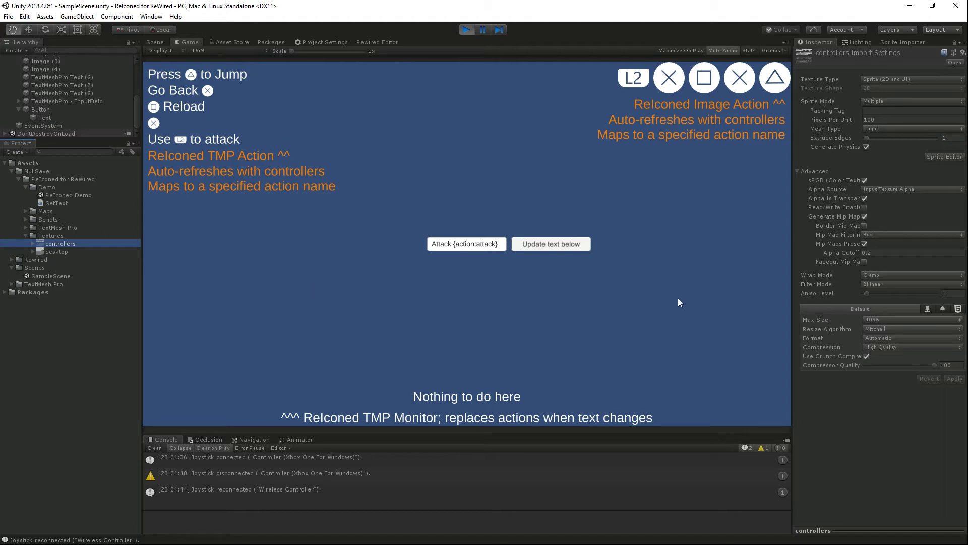
{"action": "left_click", "coordinate": [39, 243]}
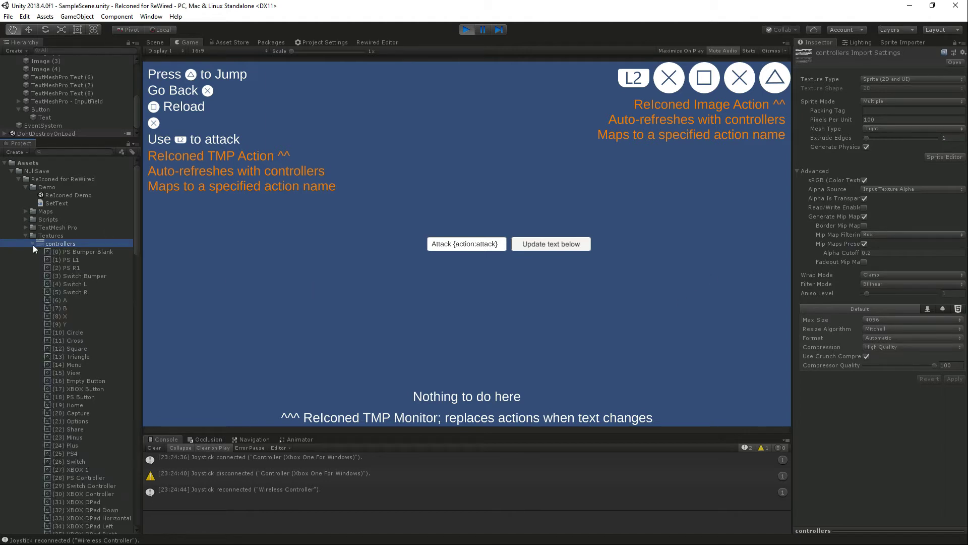
{"action": "left_click", "coordinate": [88, 267]}
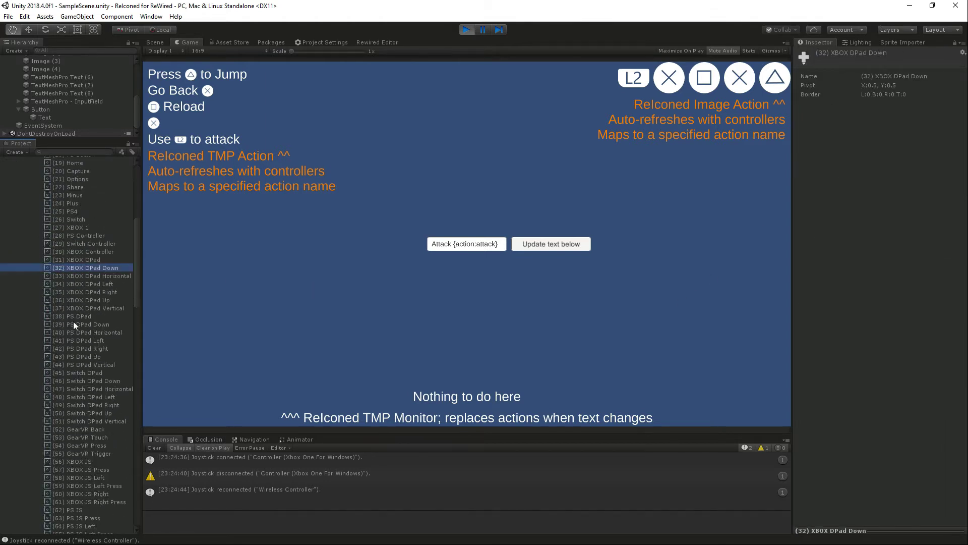
{"action": "left_click", "coordinate": [80, 428]}
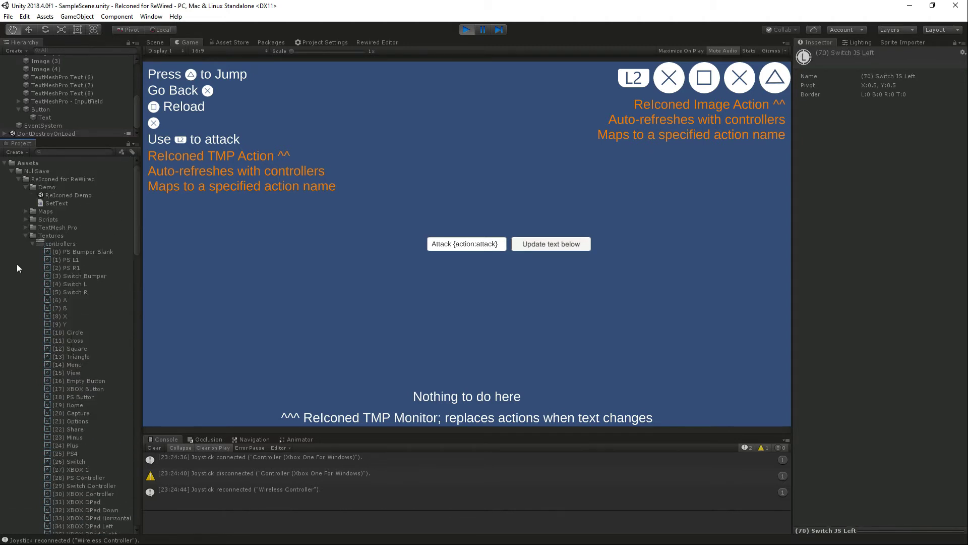
- Open the TextMesh Pro controllers sprite asset and page through its Sprite List
{"action": "left_click", "coordinate": [17, 227]}
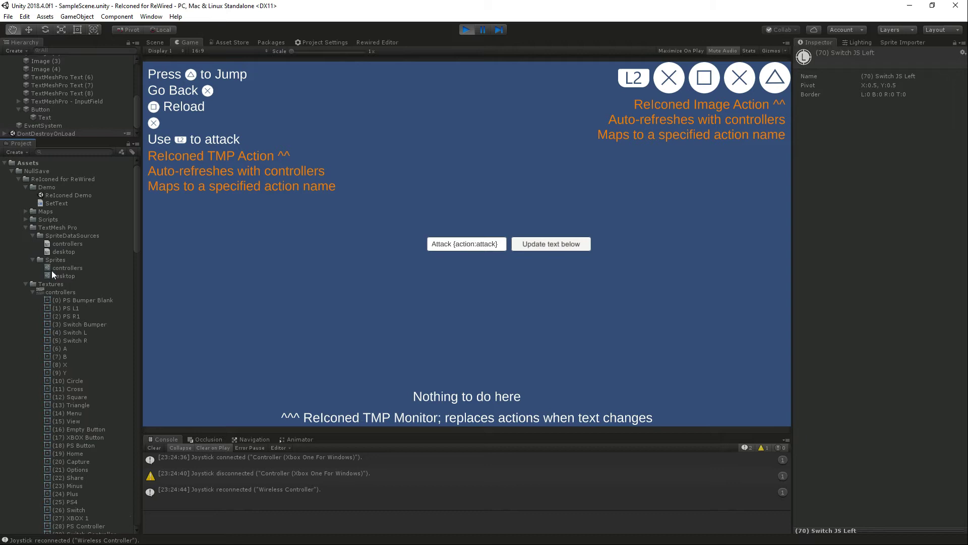
{"action": "left_click", "coordinate": [66, 268]}
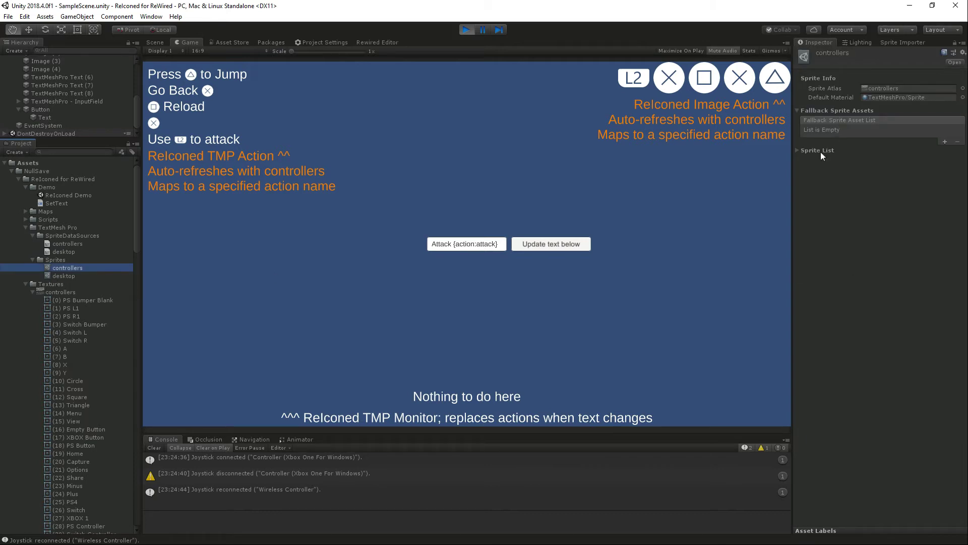
{"action": "left_click", "coordinate": [798, 150]}
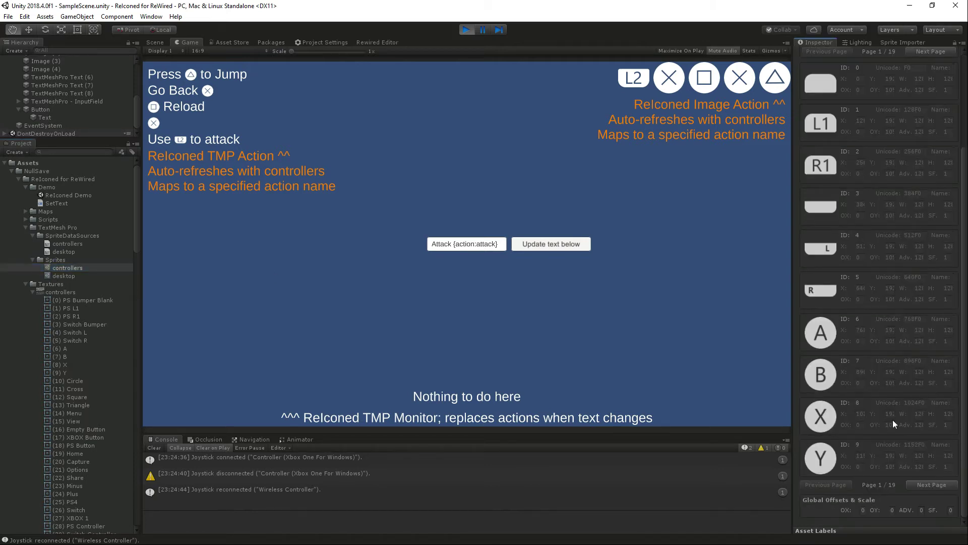
{"action": "left_click", "coordinate": [931, 52]}
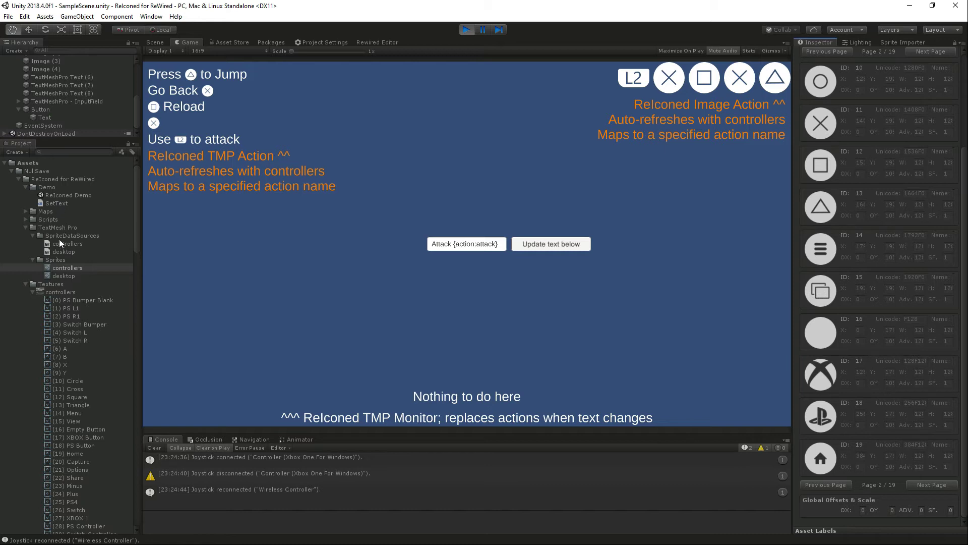
{"action": "mouse_move", "coordinate": [31, 217]}
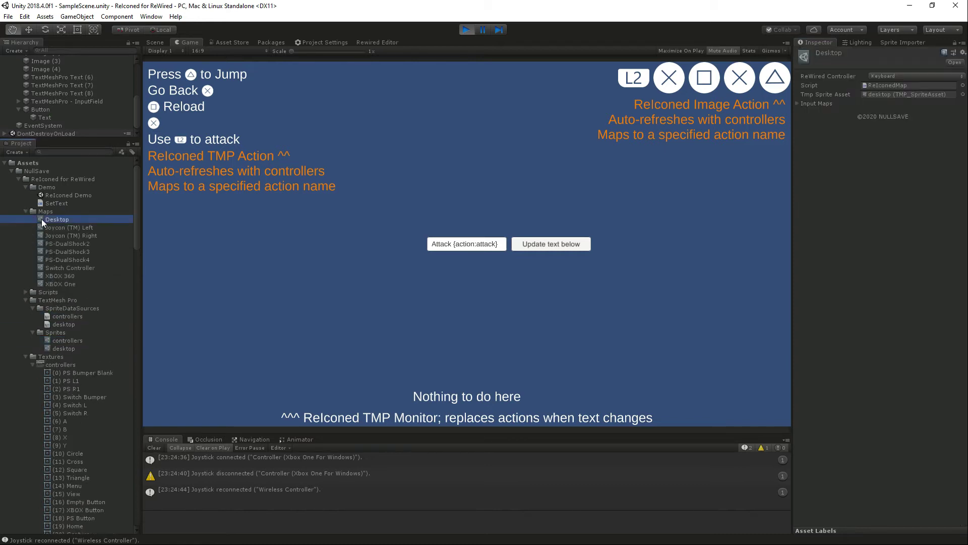
- Scroll the Desktop map entries, then open the Joycon (TM) Left ReIconed map
{"action": "scroll", "scroll_direction": "down", "scroll_amount": 3}
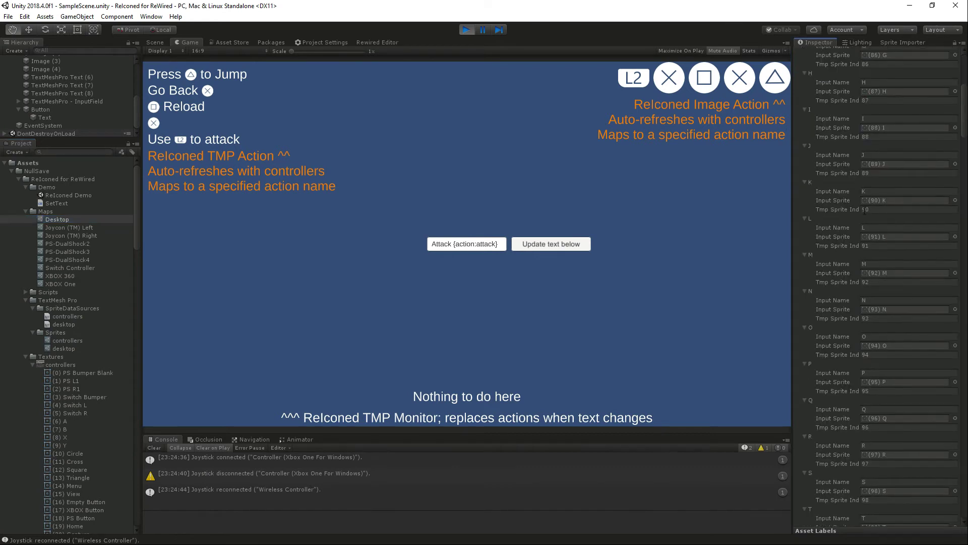
{"action": "scroll", "scroll_direction": "down", "scroll_amount": 3}
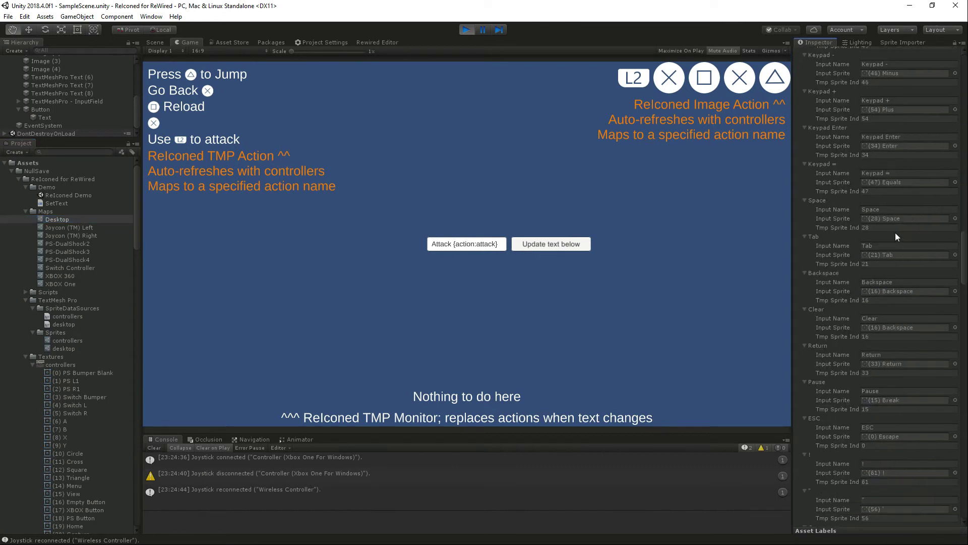
{"action": "scroll", "scroll_direction": "up", "scroll_amount": 3}
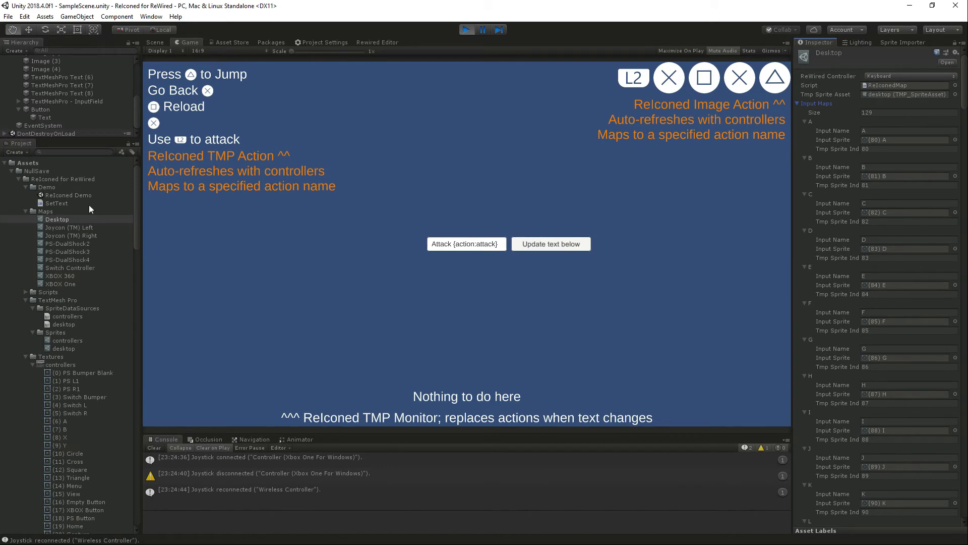
{"action": "left_click", "coordinate": [69, 227]}
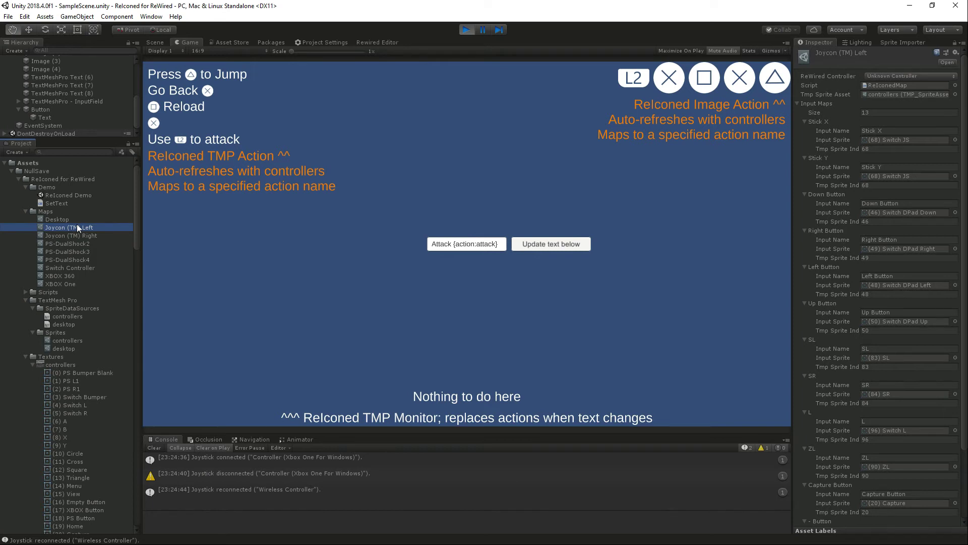
{"action": "mouse_move", "coordinate": [195, 91]}
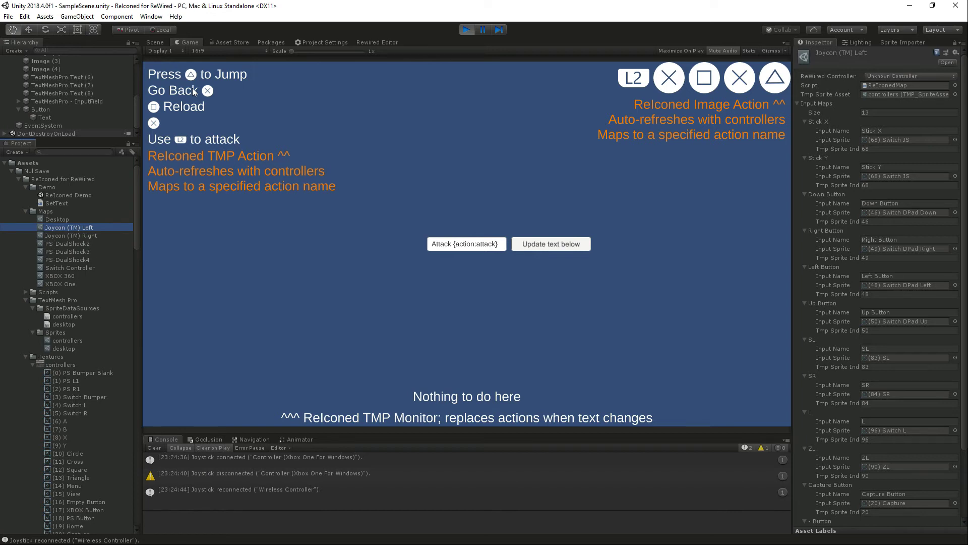
- Select Image (3) to see its ReIconed Image Action set to Submit with a Cross image
{"action": "left_click", "coordinate": [46, 61]}
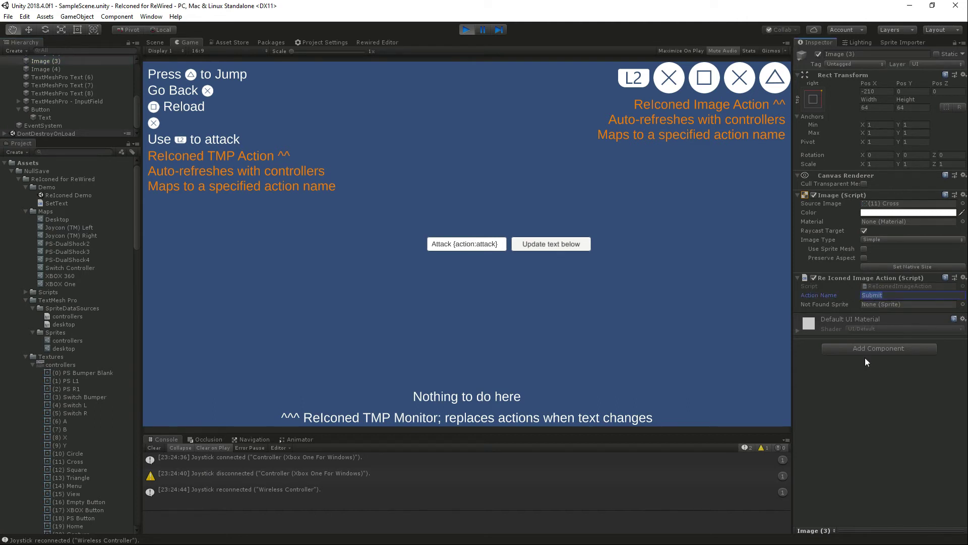
{"action": "mouse_move", "coordinate": [769, 229]}
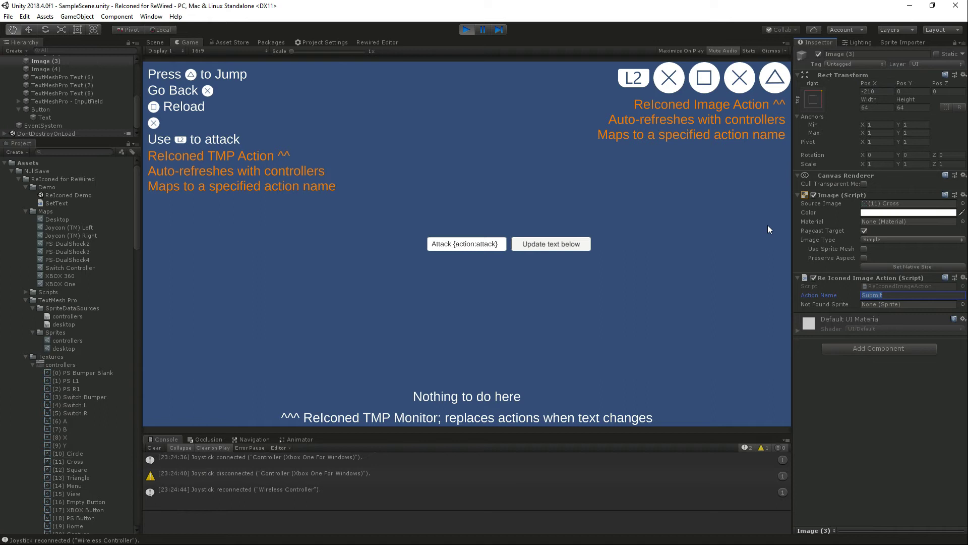
{"action": "mouse_move", "coordinate": [732, 229]}
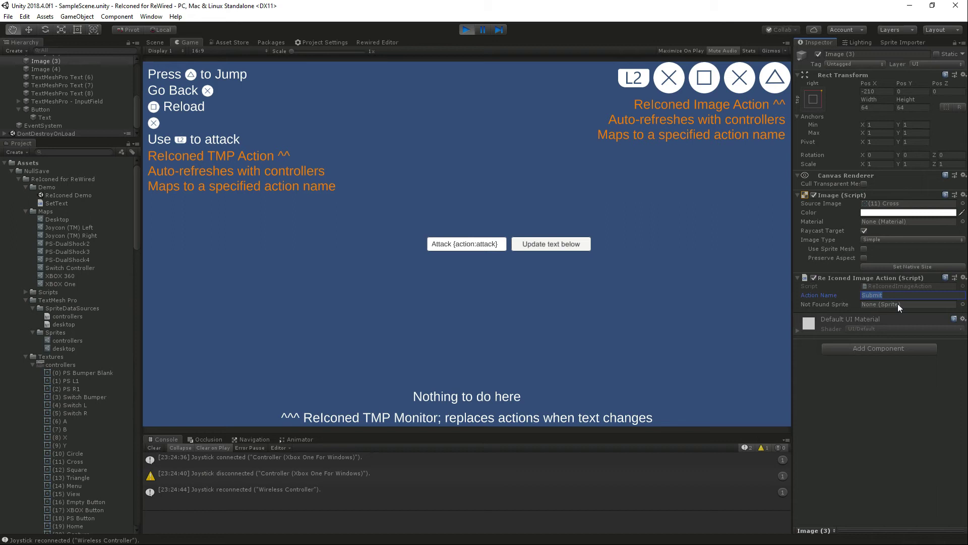
{"action": "mouse_move", "coordinate": [53, 162]}
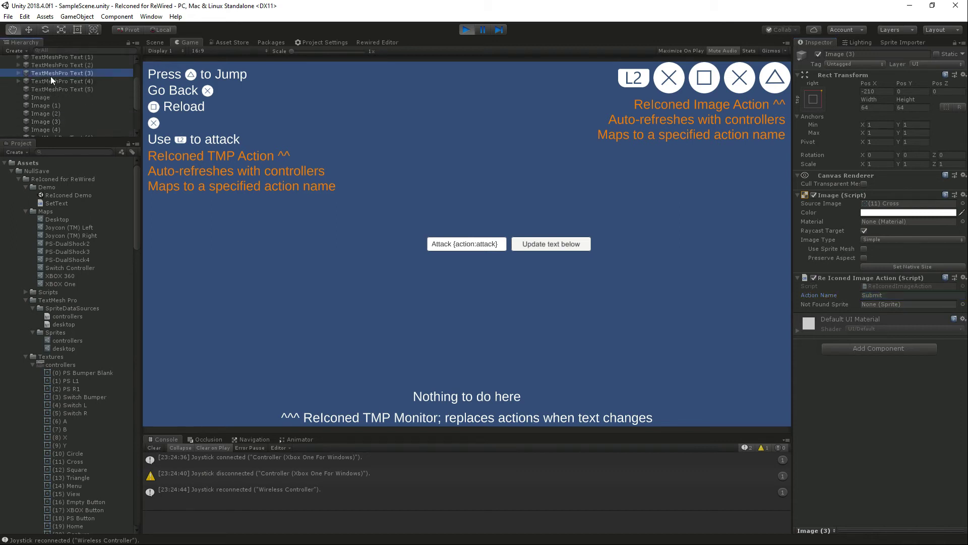
- Select TextMeshPro Text (3) to see its ReIconed TMP Action: Submit, {action} format, sprite 11
{"action": "left_click", "coordinate": [61, 73]}
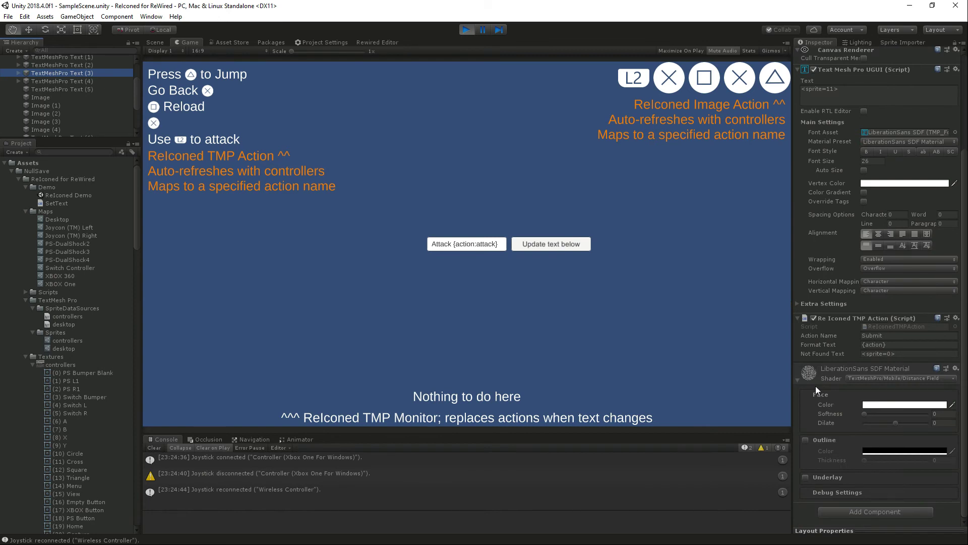
{"action": "mouse_move", "coordinate": [838, 328]}
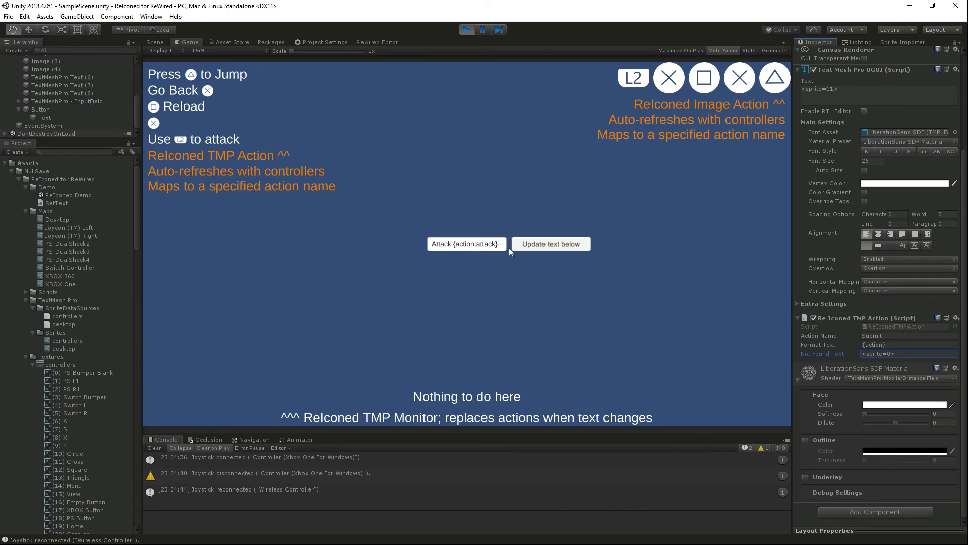
- Update the monitored line to {action:cancel}, then inspect TextMeshPro Text (8)'s ReIconed TMP Monitor
{"action": "left_click", "coordinate": [466, 243]}
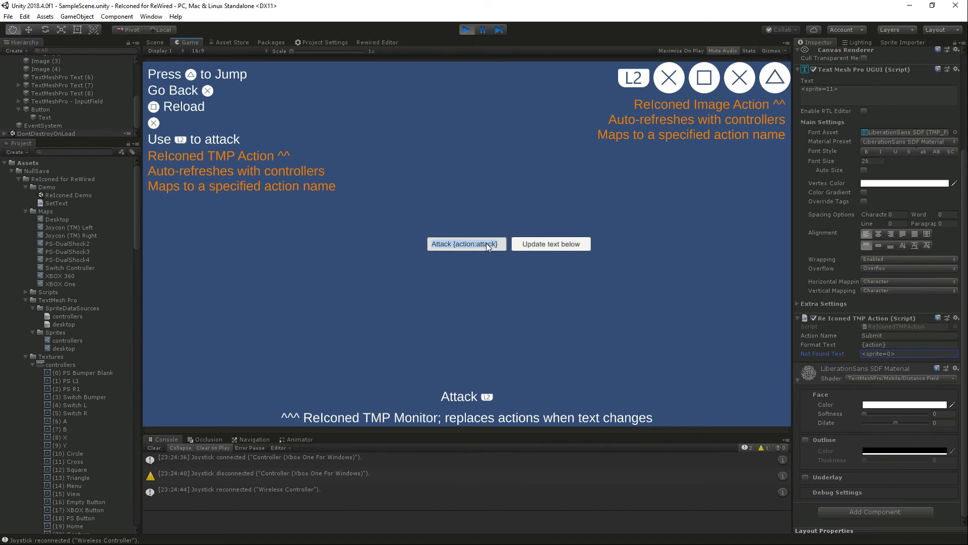
{"action": "left_click", "coordinate": [466, 243]}
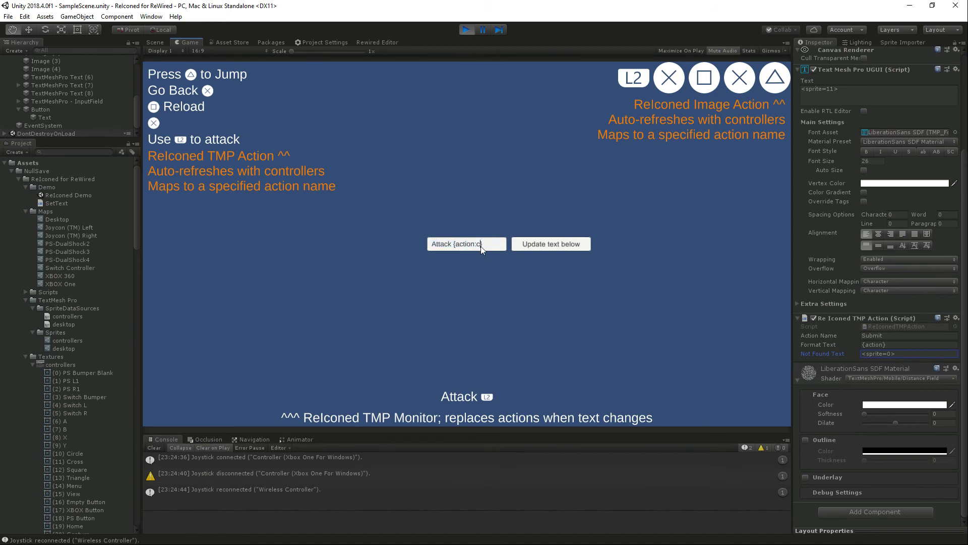
{"action": "left_click", "coordinate": [549, 243]}
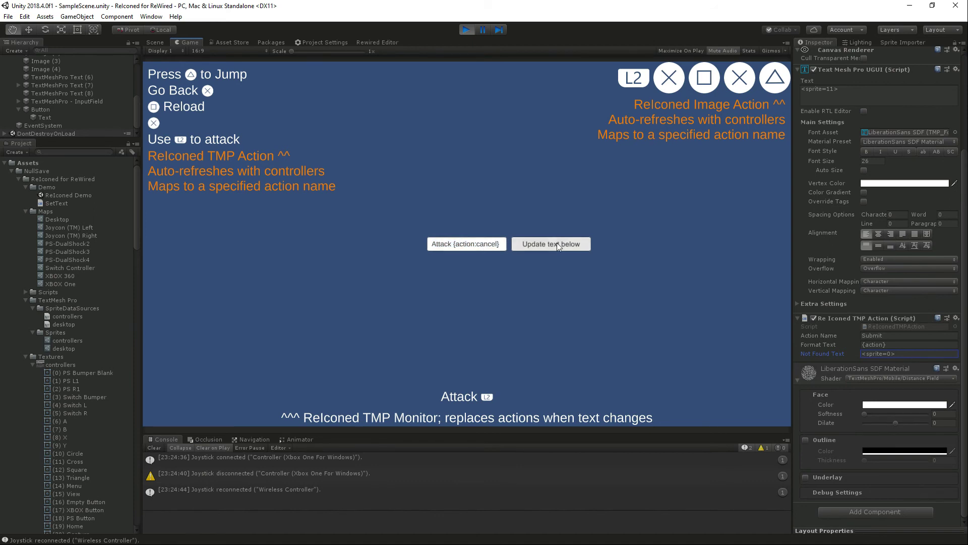
{"action": "left_click", "coordinate": [549, 243]}
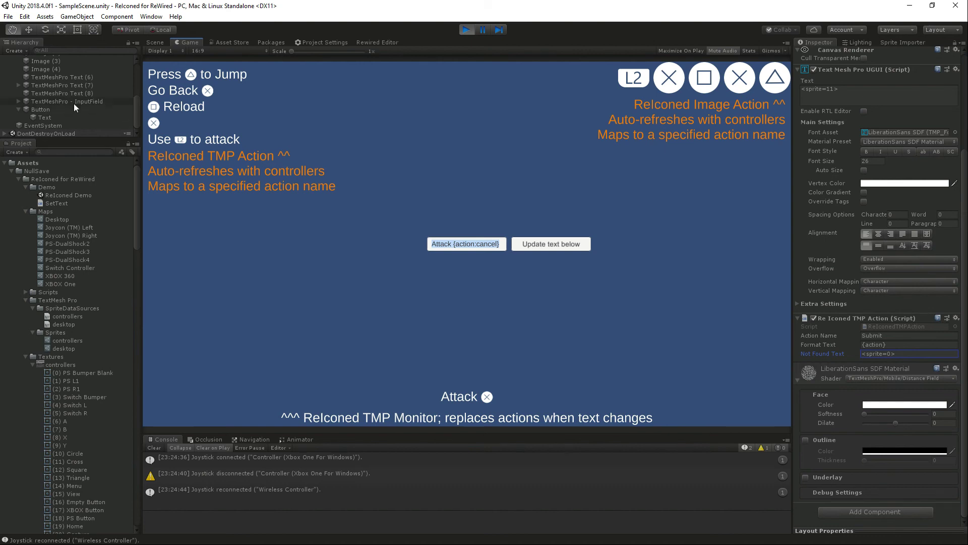
{"action": "mouse_move", "coordinate": [74, 109]}
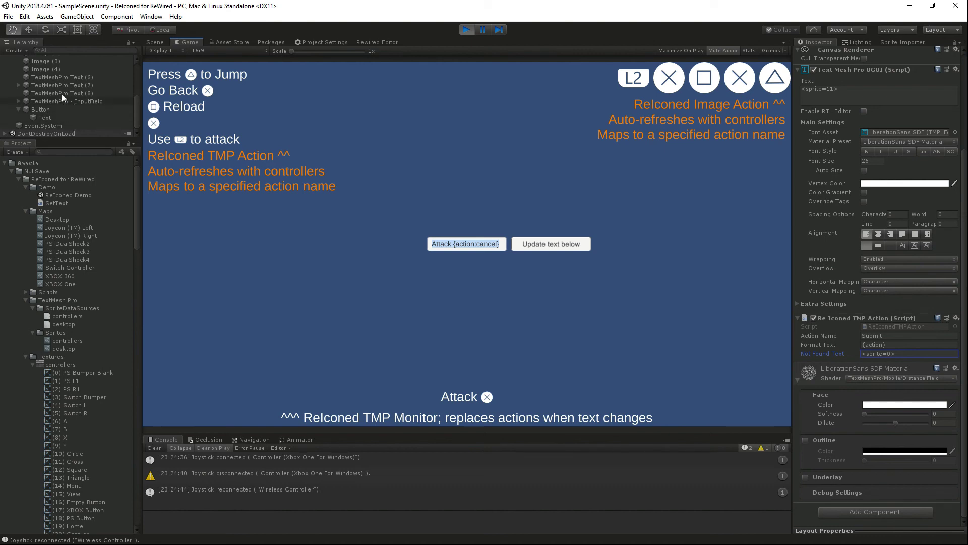
{"action": "left_click", "coordinate": [63, 93]}
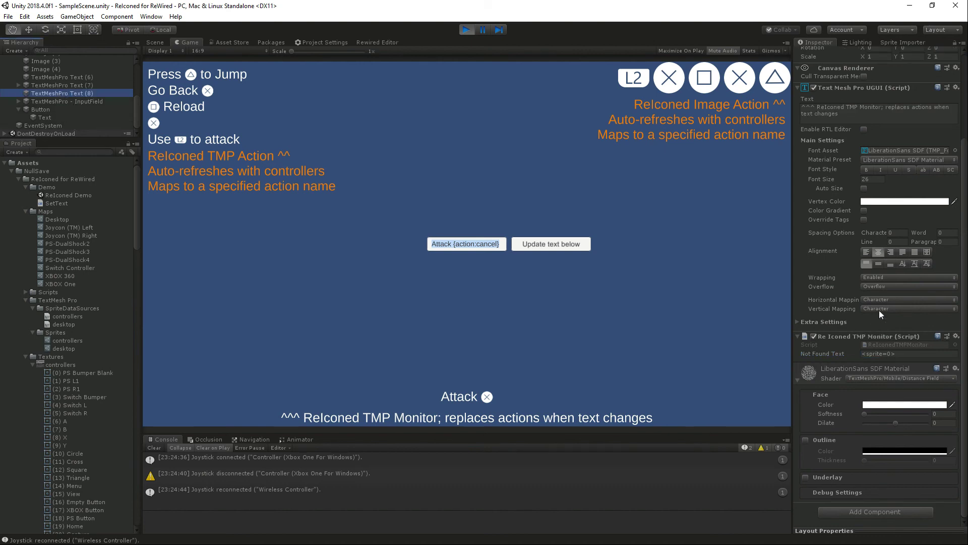
{"action": "mouse_move", "coordinate": [881, 314]}
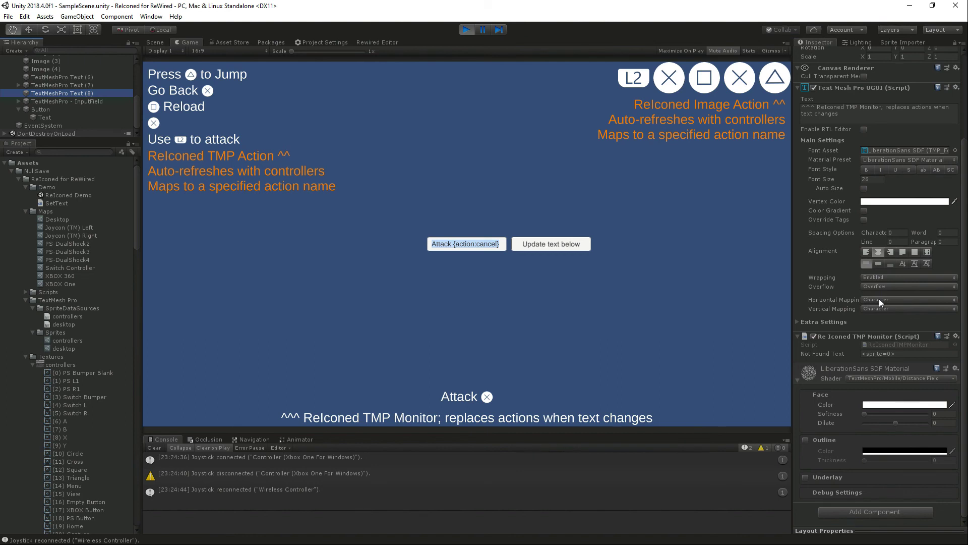